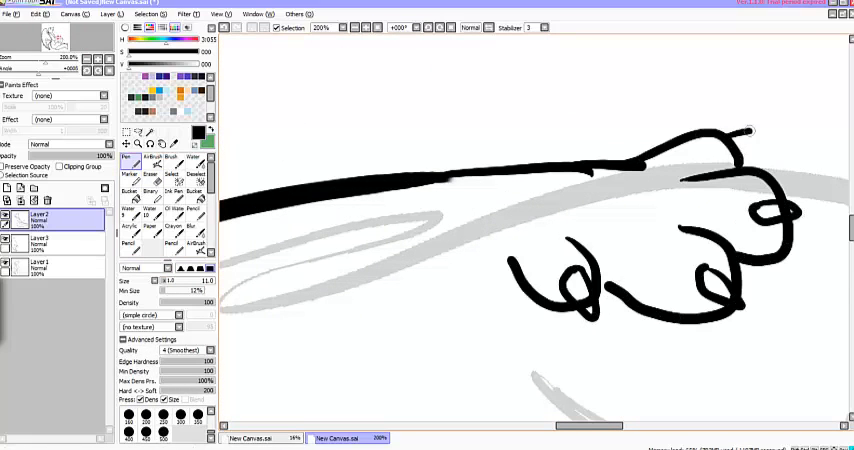
- Ink the wolf's black lineart and bucket-fill the body purple and wings dark grey
{"action": "left_click", "coordinate": [150, 172]}
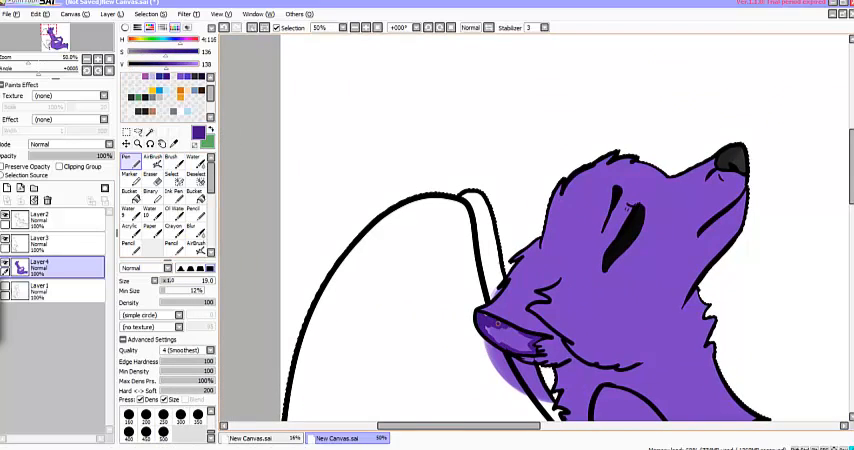
{"action": "left_click", "coordinate": [150, 178]}
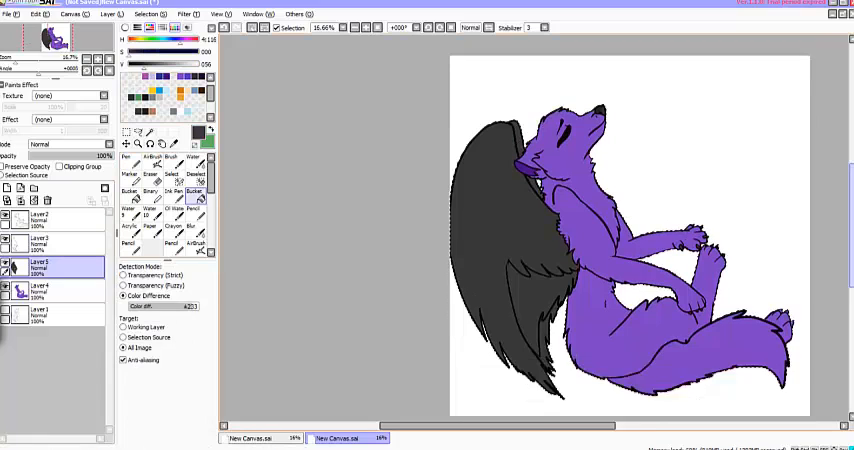
- Airbrush a dark grey-to-gold background and paint large glowing eyes above the head
{"action": "left_click", "coordinate": [128, 161]}
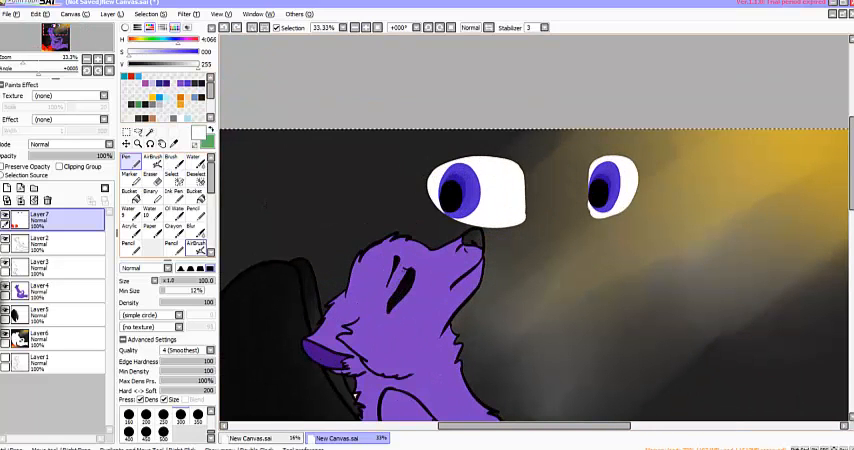
- Shade the purple fur and wings with the Marker, then erase stray shading
{"action": "left_click", "coordinate": [165, 315]}
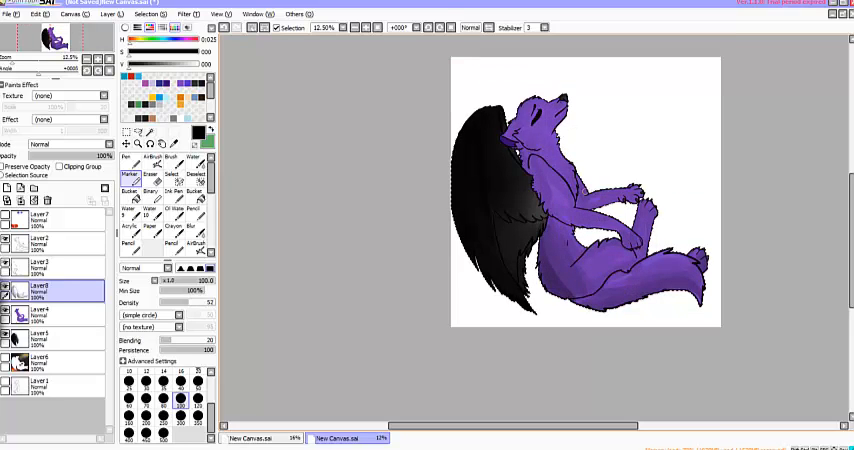
{"action": "left_click", "coordinate": [150, 174]}
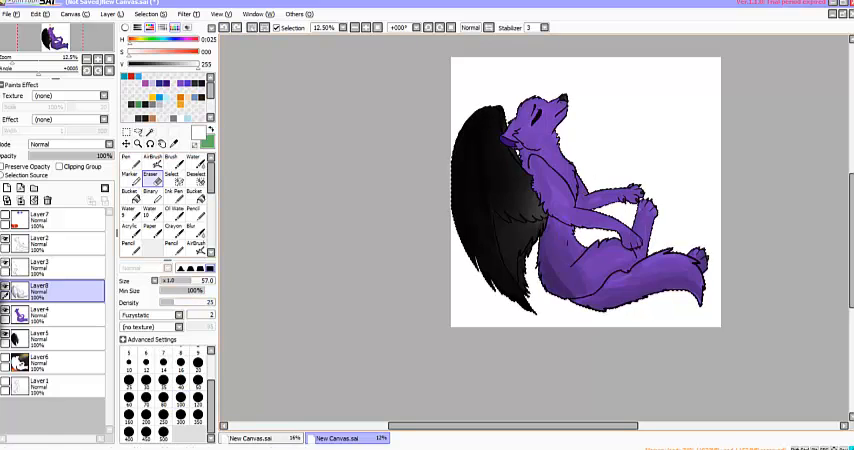